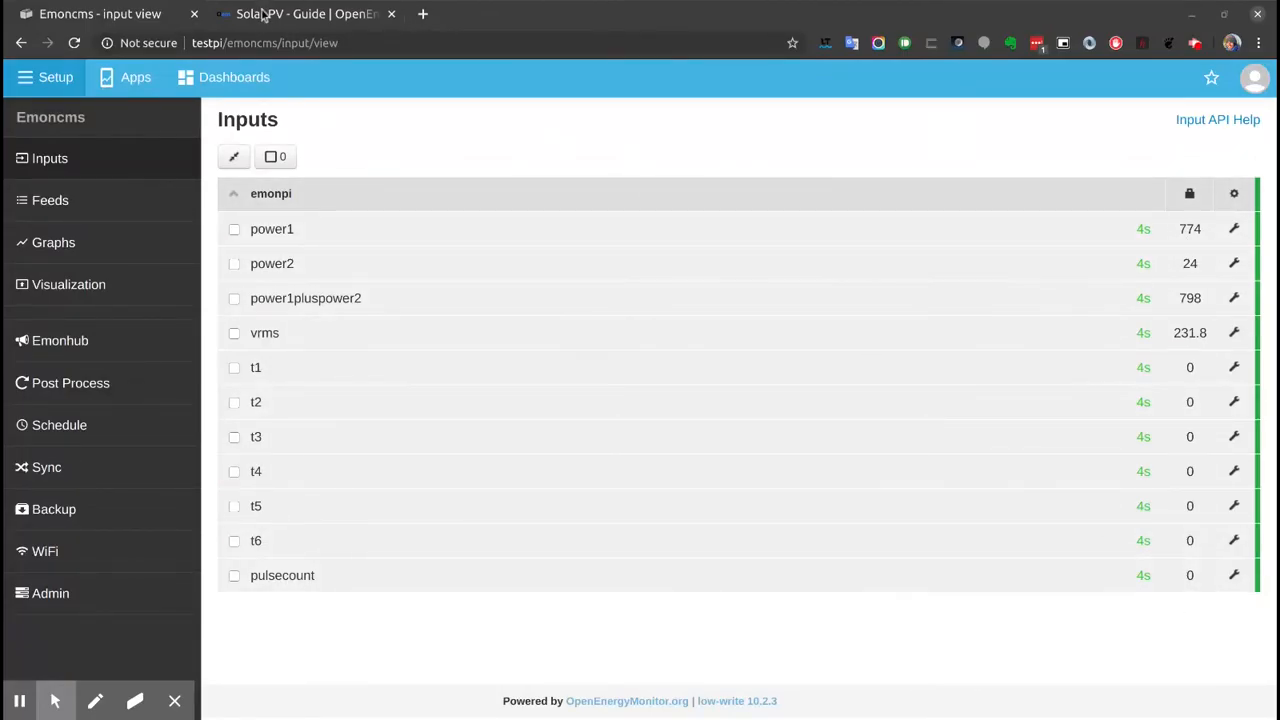
Open the Solar PV guide page showing the Type 1 and Type 2 wiring diagram.
{"action": "left_click", "coordinate": [305, 13]}
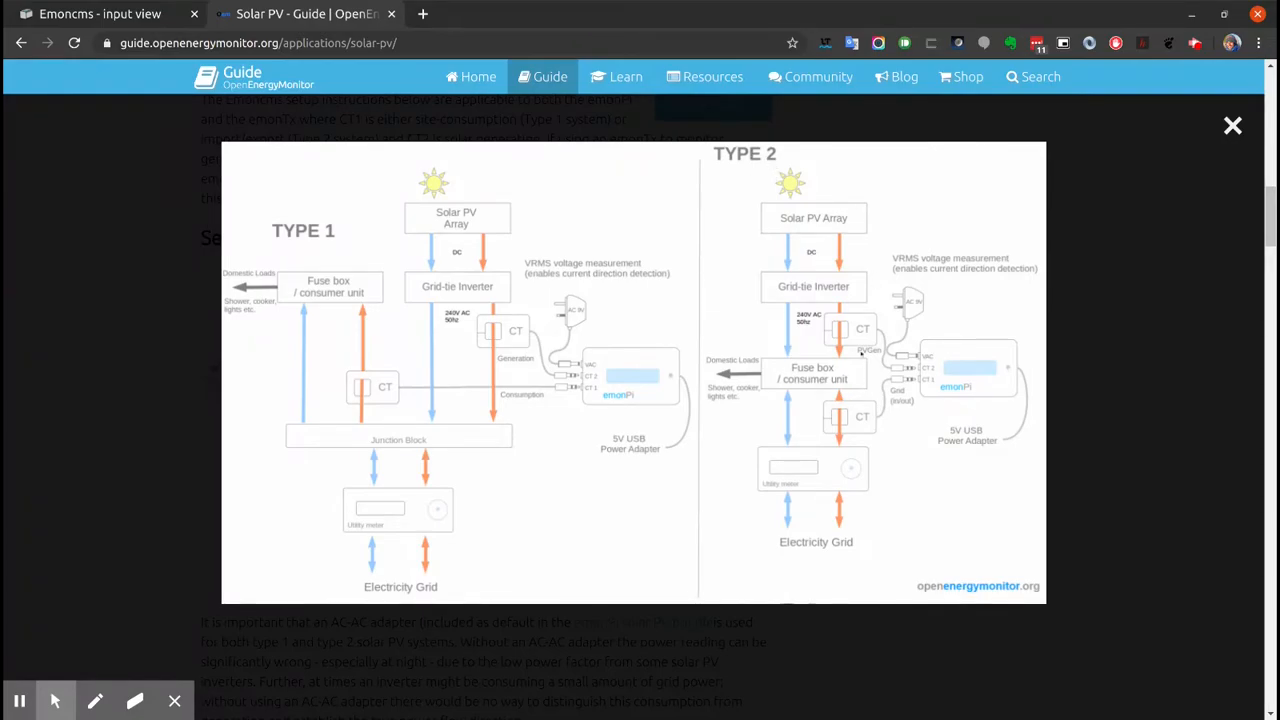
{"action": "mouse_move", "coordinate": [698, 520]}
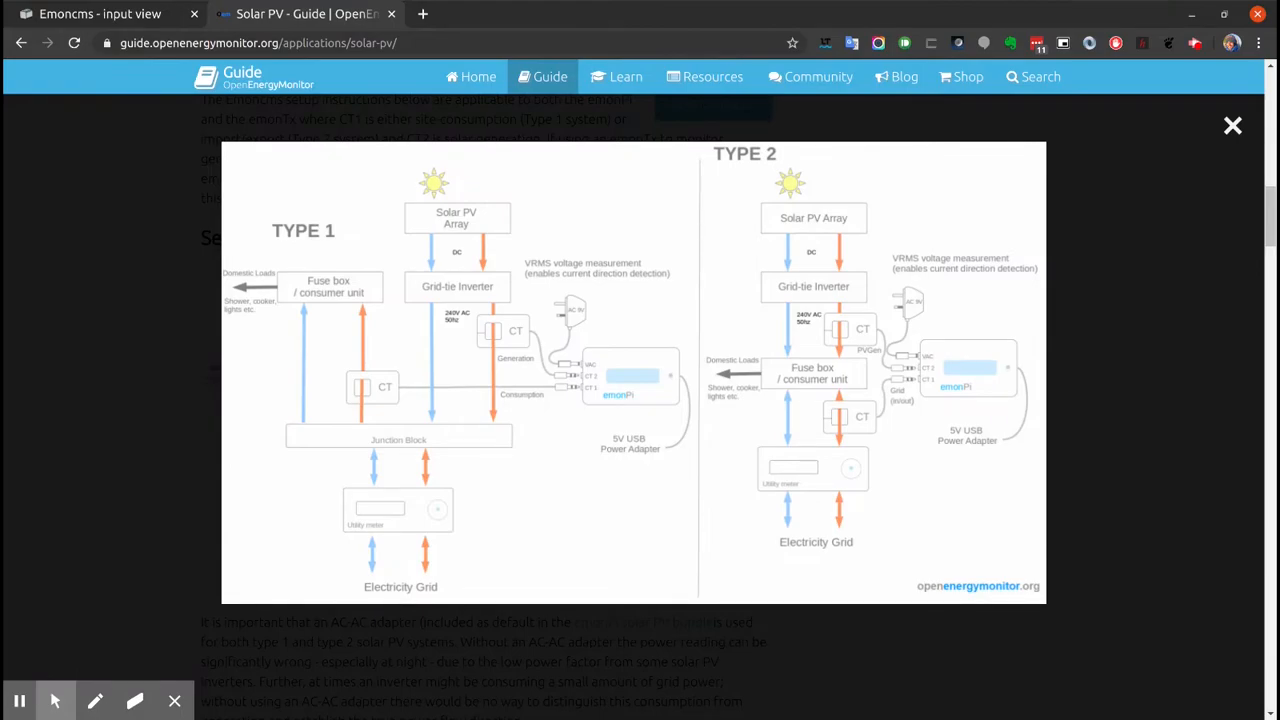
{"action": "mouse_move", "coordinate": [862, 405]}
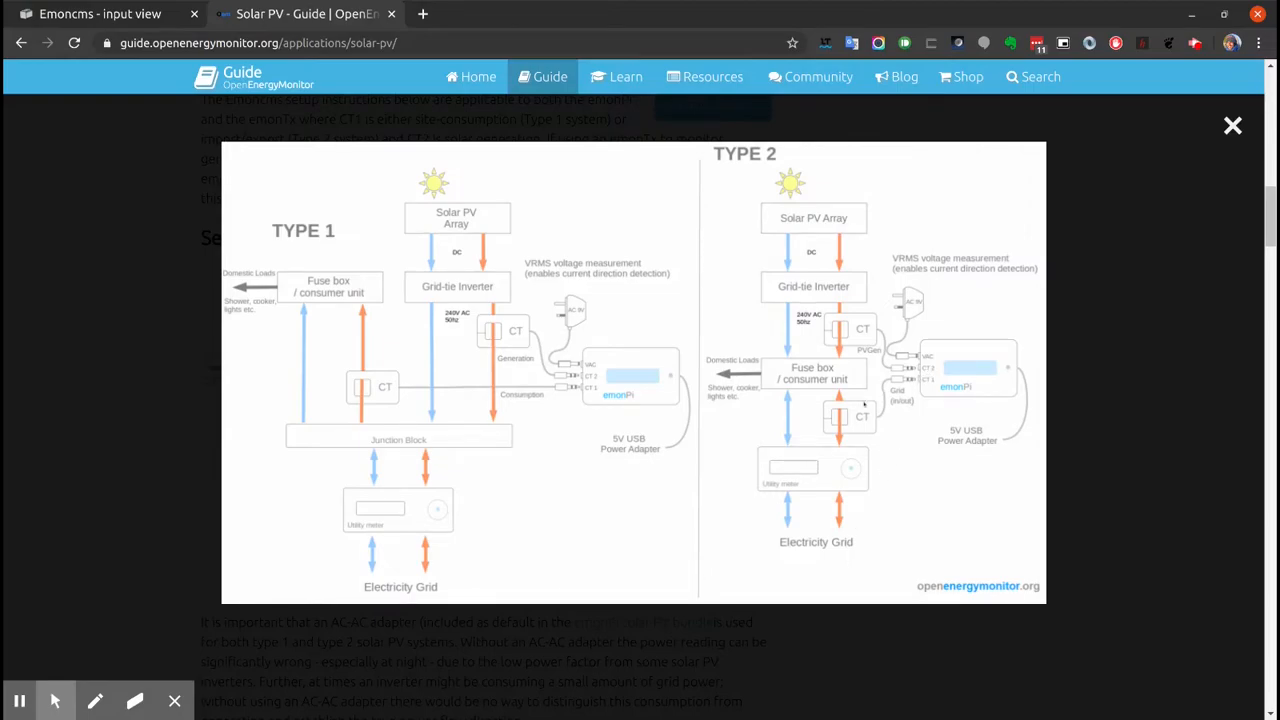
{"action": "mouse_move", "coordinate": [840, 517]}
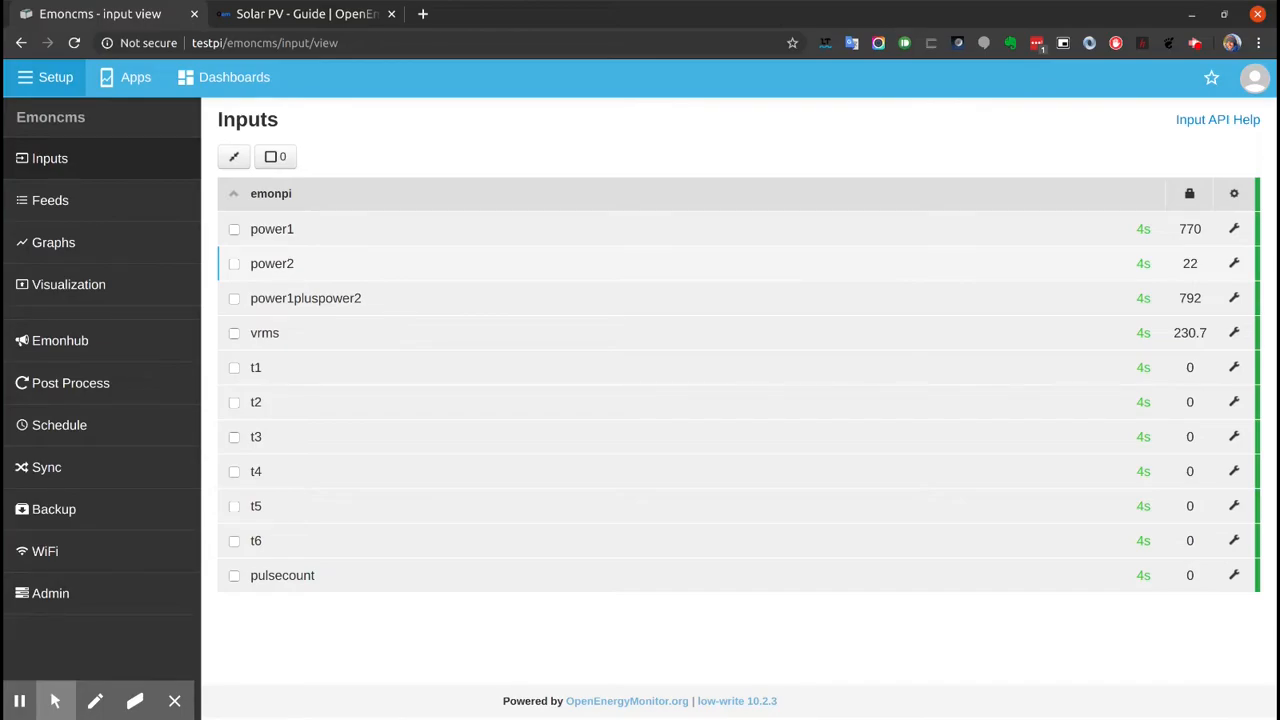
{"action": "left_click", "coordinate": [53, 242]}
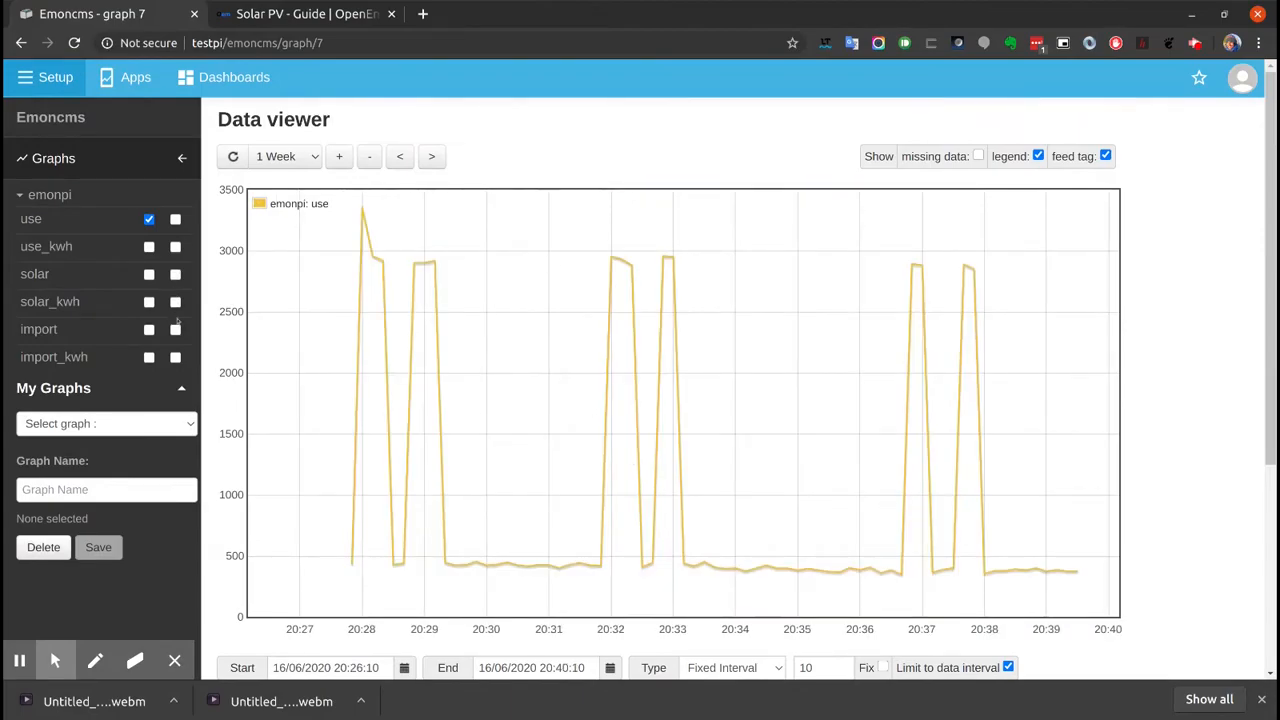
Tick the use feed in the Graphs view to plot its recent power readings.
{"action": "left_click", "coordinate": [50, 200]}
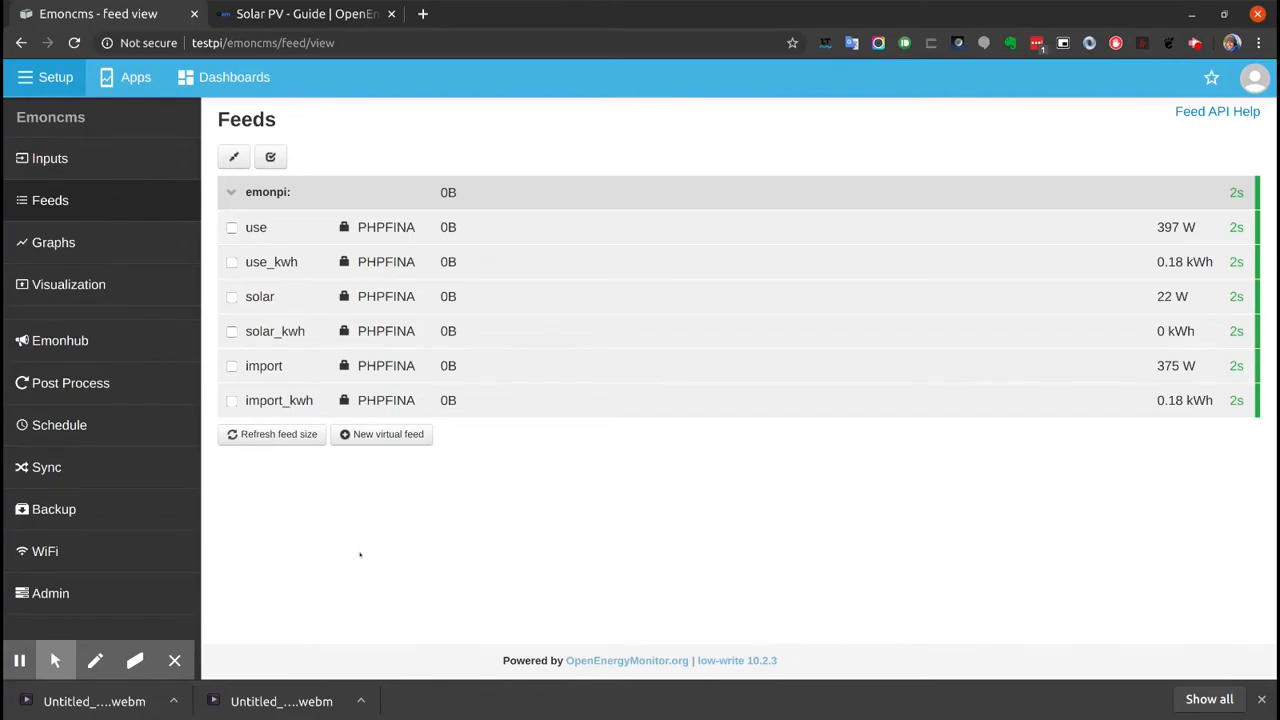
Create a My Solar app with AUTO-selected use, solar and kWh feeds, then launch it.
{"action": "left_click", "coordinate": [136, 77]}
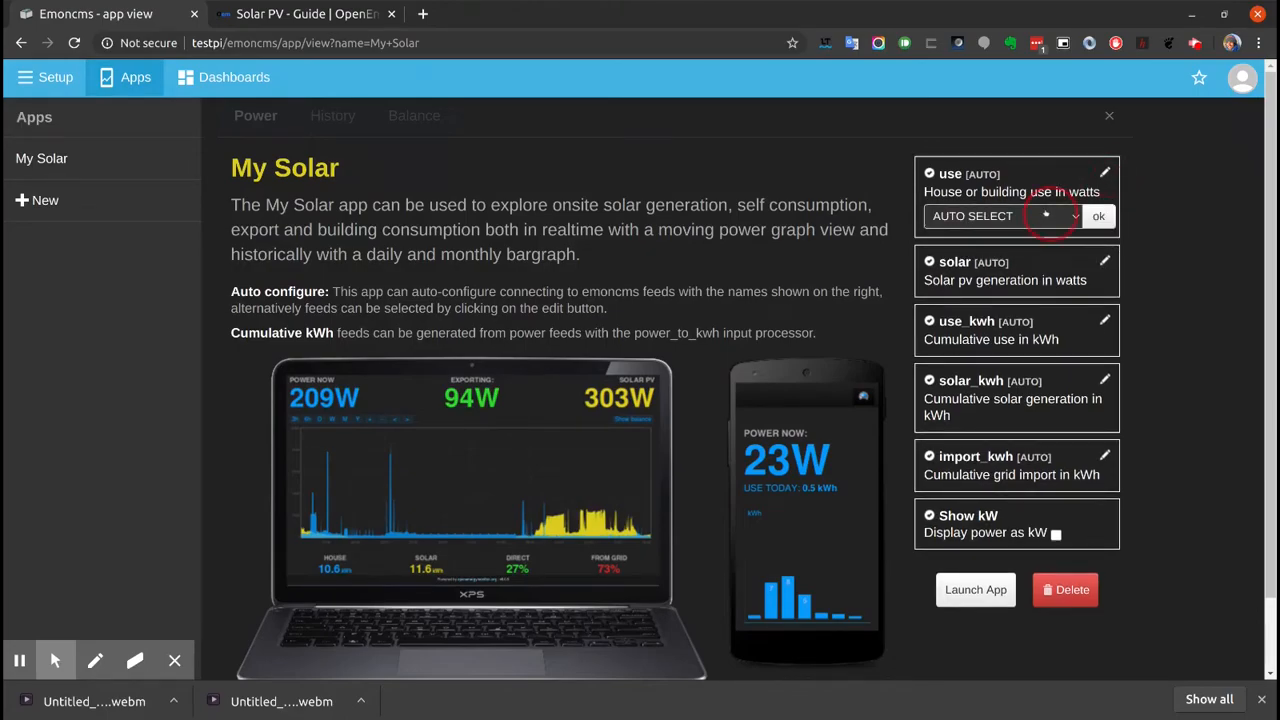
{"action": "left_click", "coordinate": [975, 589]}
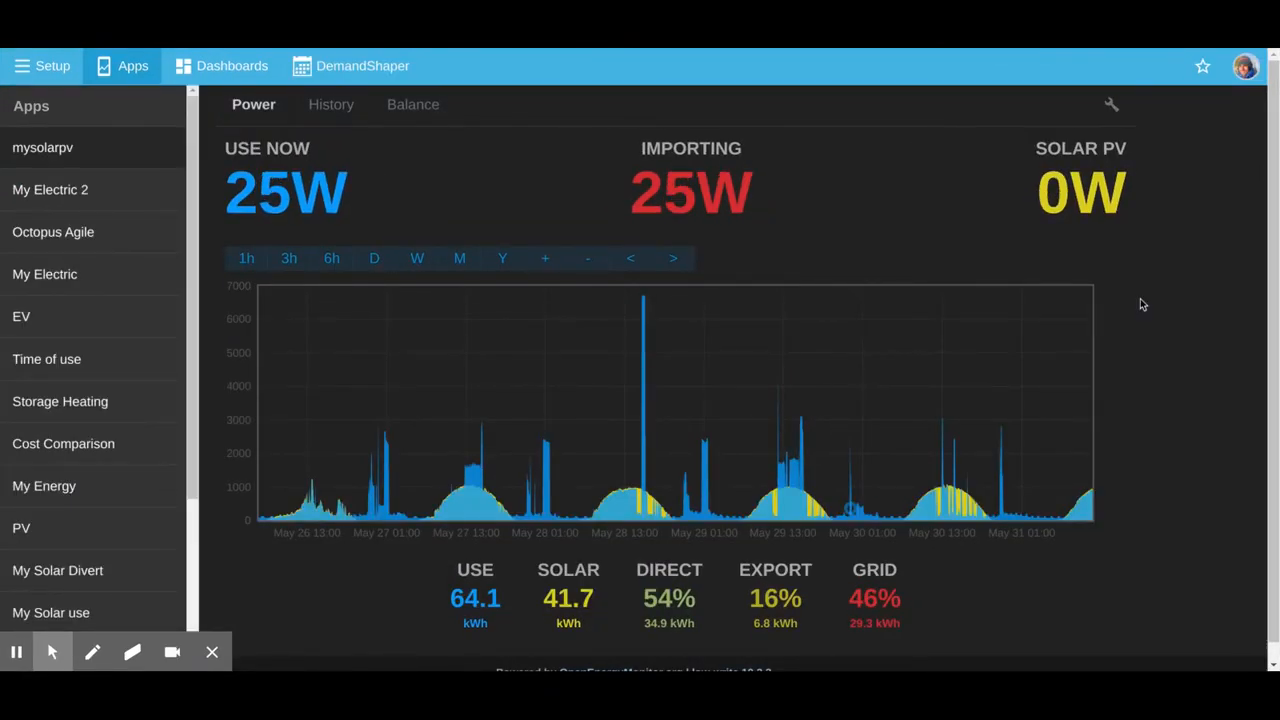
Show the My Solar History tab with daily onsite use, total use and exported solar.
{"action": "left_click", "coordinate": [331, 104]}
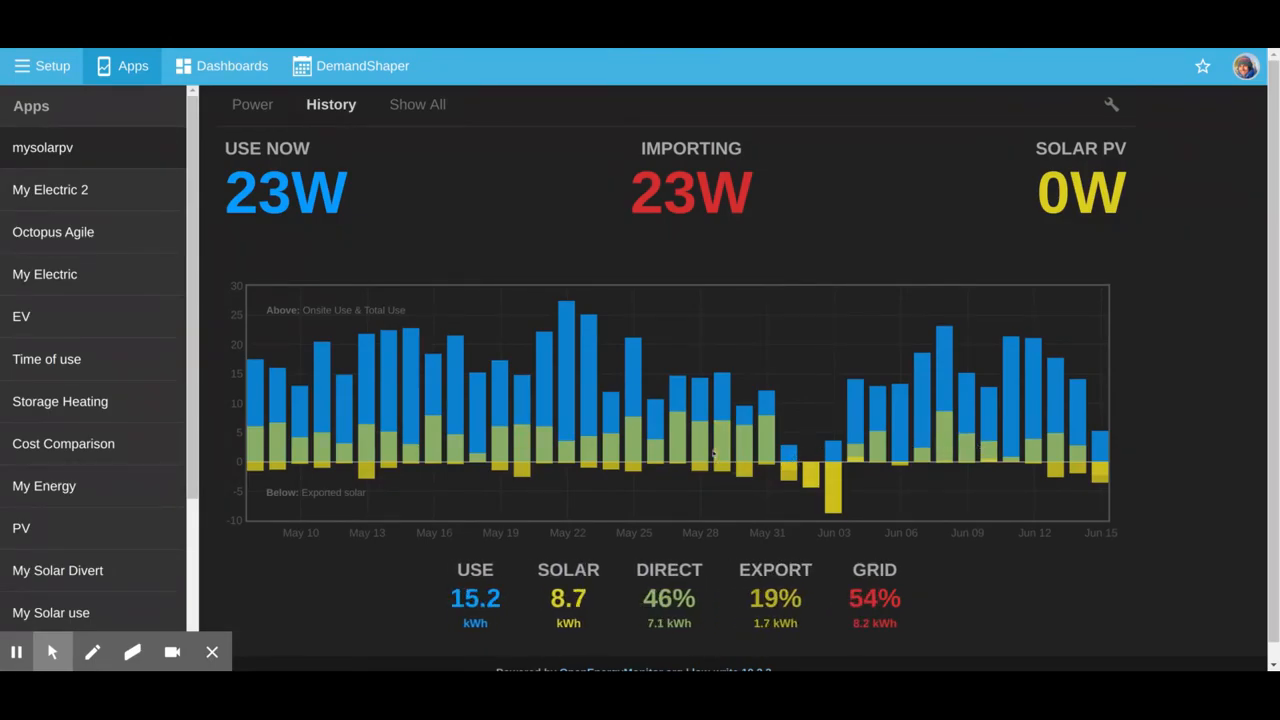